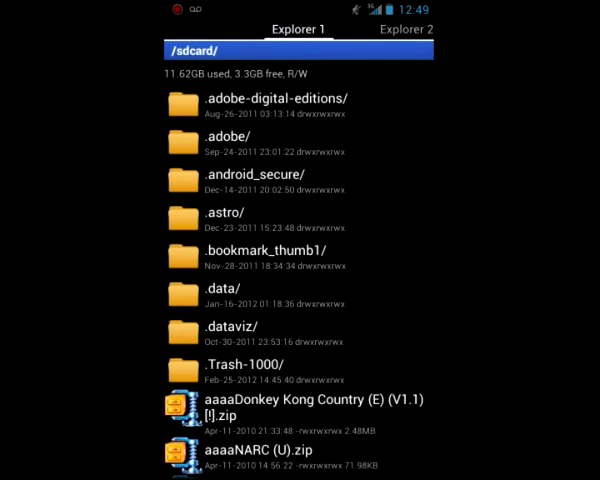
# - Switch to Explorer 2 at /system/framework/ and turn on Multi-Select from its action list
pyautogui.scroll(-3)
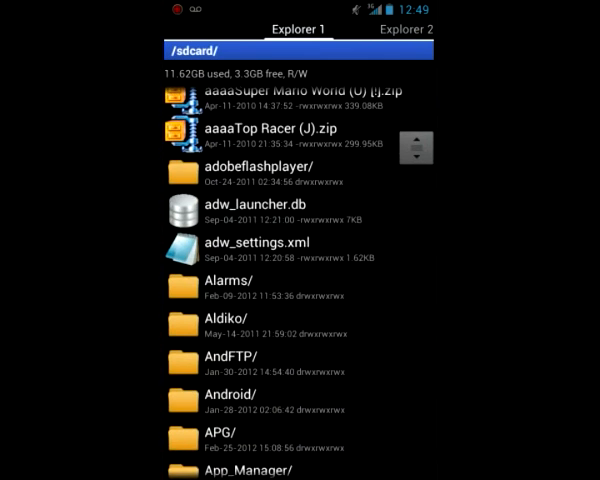
pyautogui.click(402, 28)
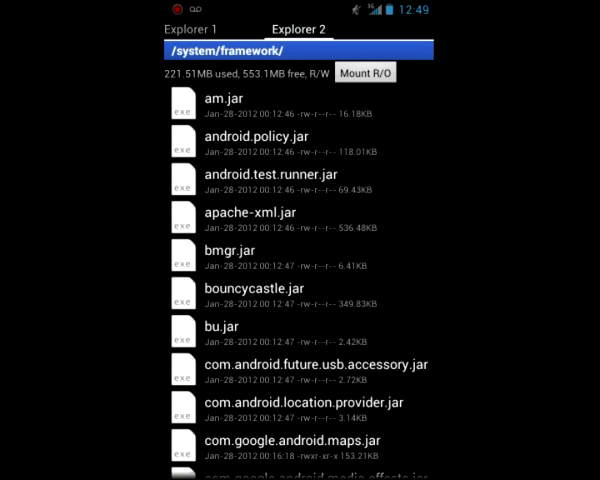
pyautogui.scroll(-3)
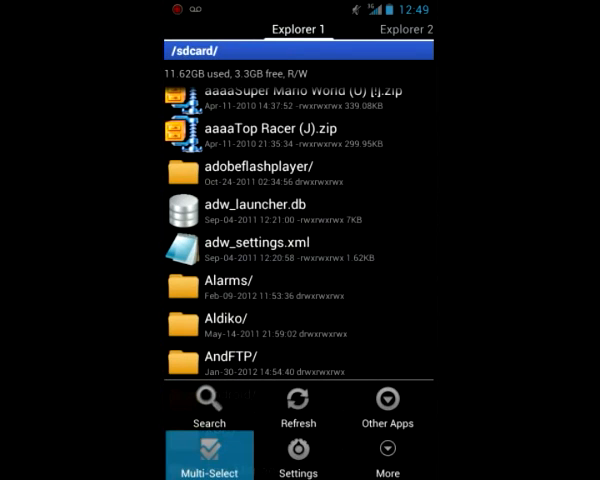
pyautogui.click(208, 456)
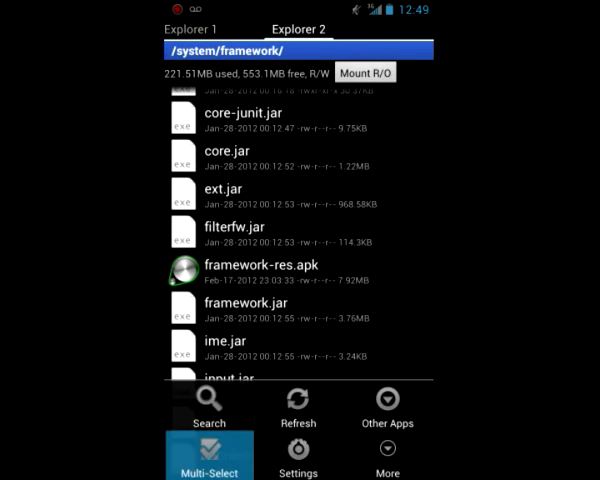
pyautogui.click(208, 464)
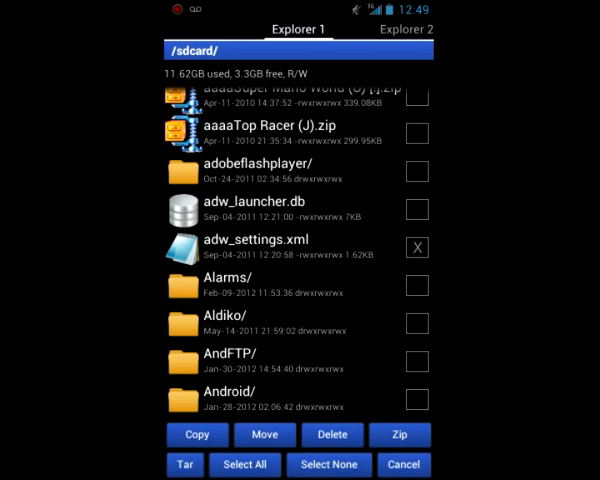
# - Copy the ticked adw_settings.xml and framework-res.apk and paste them into /sd-ext/
pyautogui.click(406, 30)
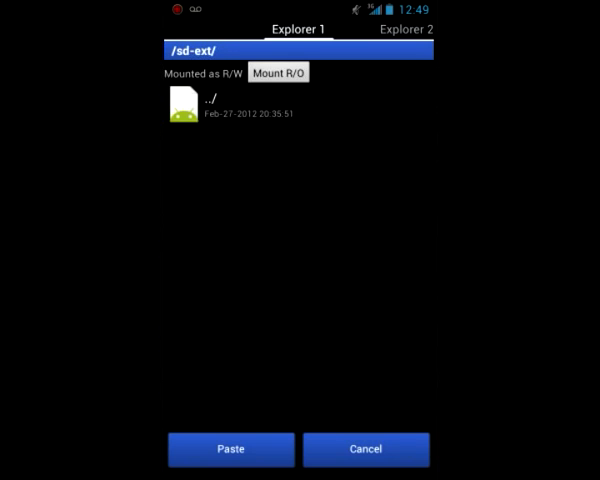
pyautogui.click(230, 448)
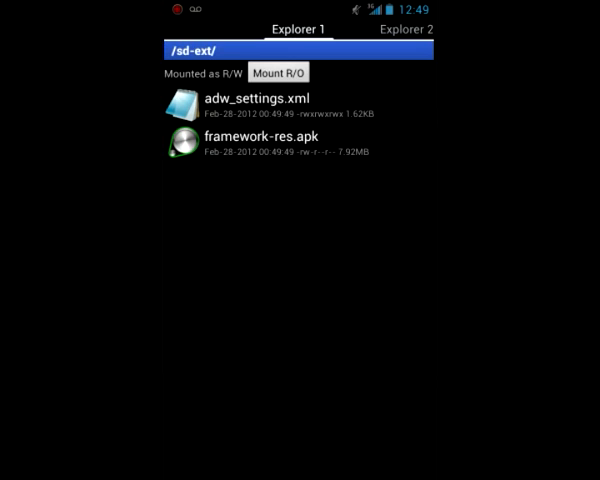
# - Multi-select adw_settings.xml and framework-res.apk in /sd-ext/ and confirm deleting them
pyautogui.click(208, 450)
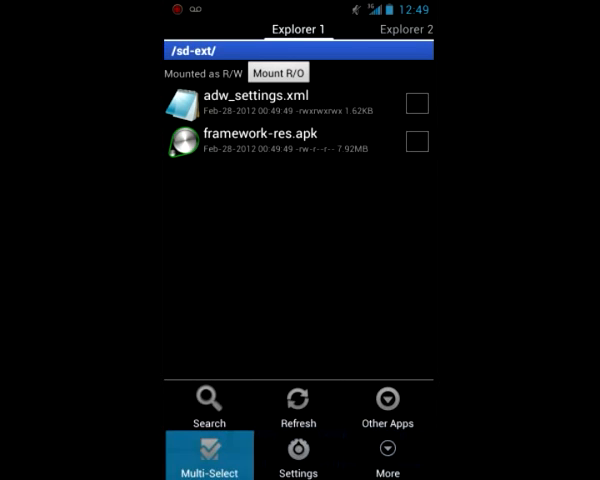
pyautogui.click(208, 456)
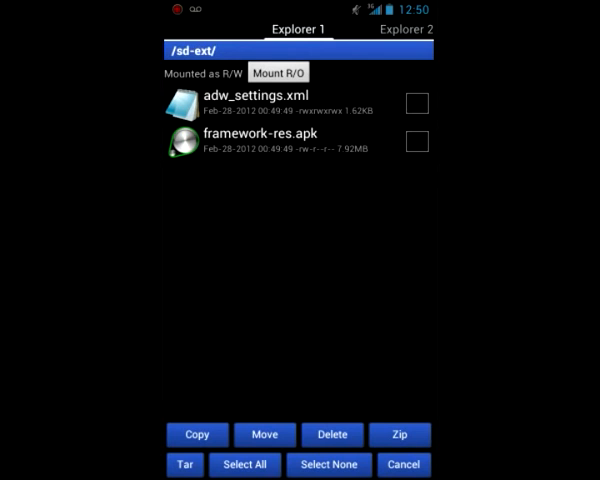
pyautogui.click(328, 434)
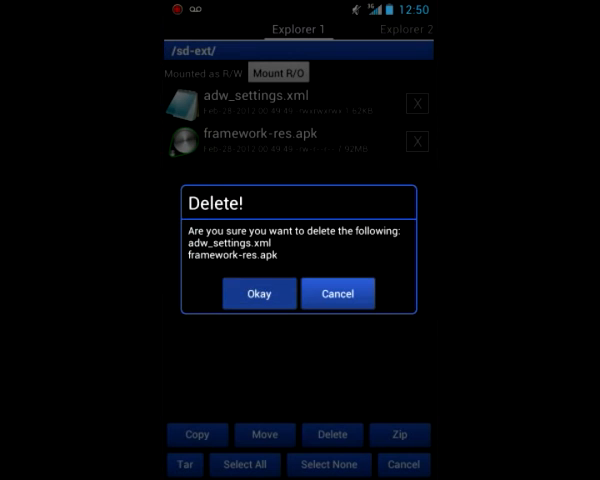
pyautogui.click(260, 292)
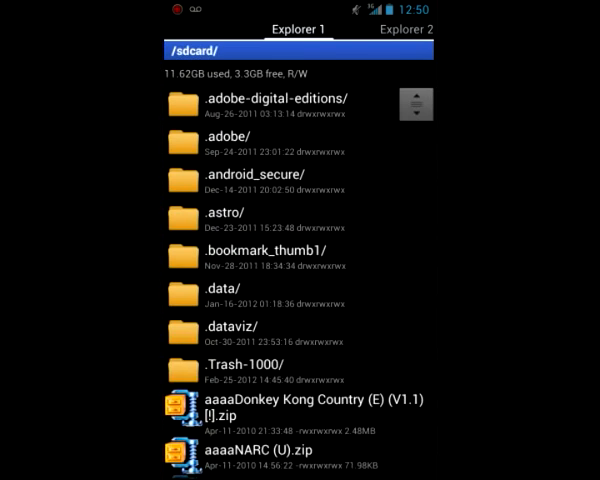
# - Zip the files ticked in both explorers into adw_settings.xml.zip and pick a location to view it
pyautogui.scroll(-3)
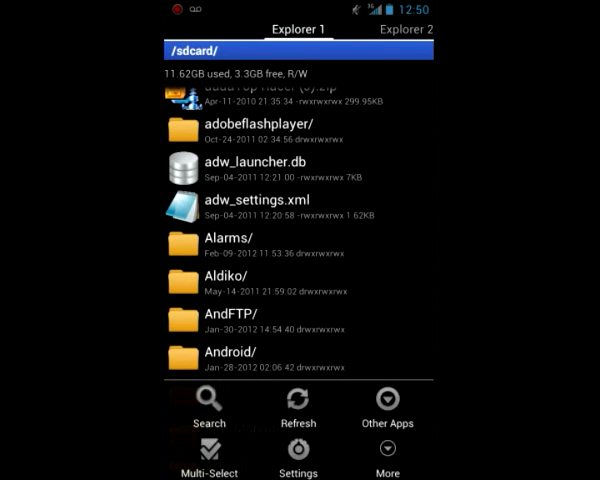
pyautogui.click(208, 460)
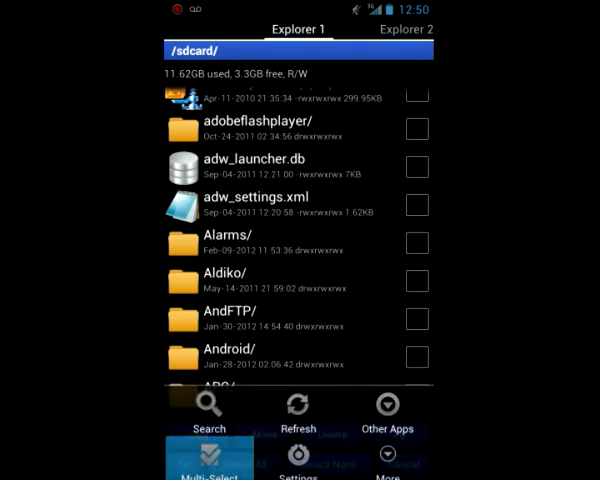
pyautogui.click(404, 30)
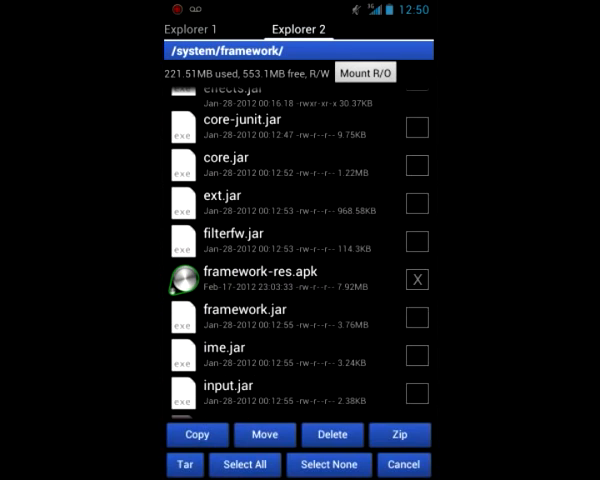
pyautogui.click(400, 436)
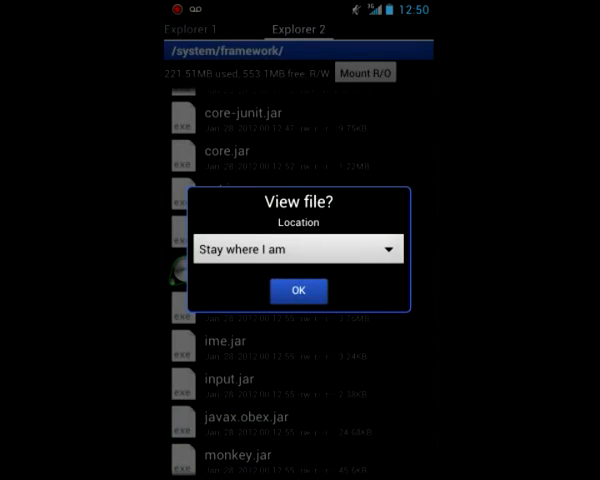
pyautogui.click(298, 250)
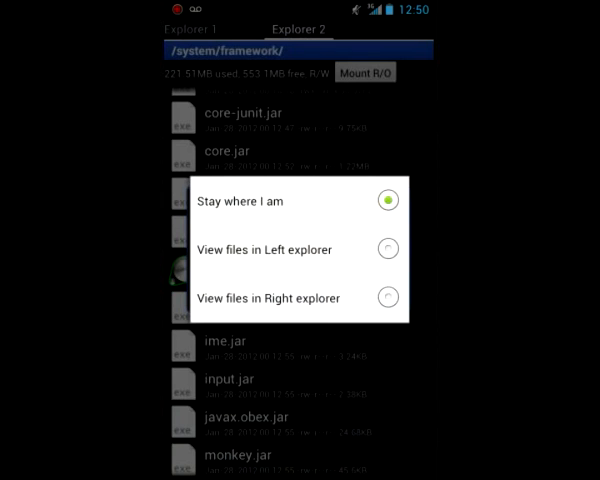
pyautogui.click(388, 250)
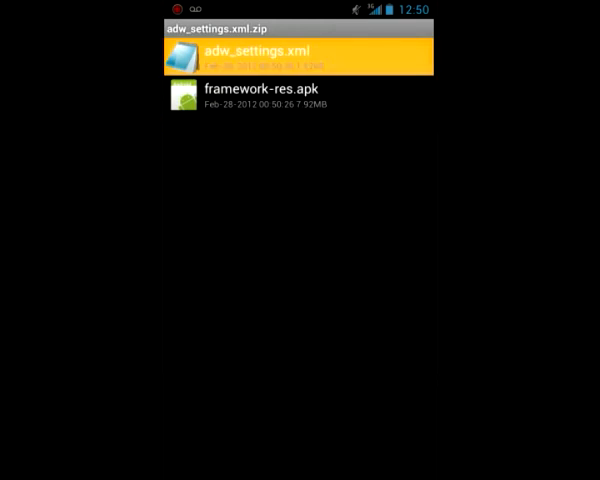
# - Read adw_settings.xml from inside the zip in the TextEditor
pyautogui.click(290, 56)
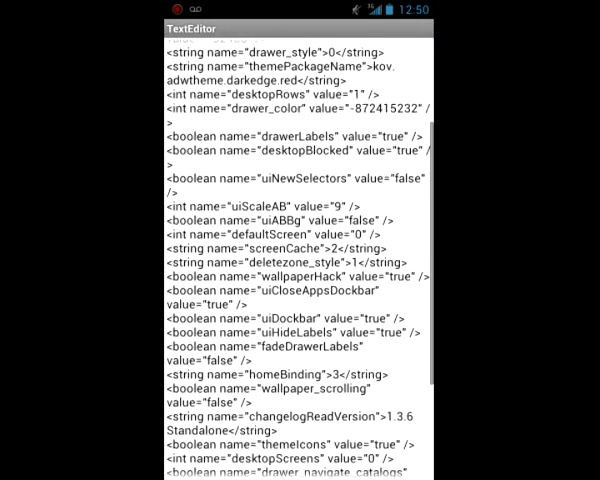
pyautogui.scroll(-3)
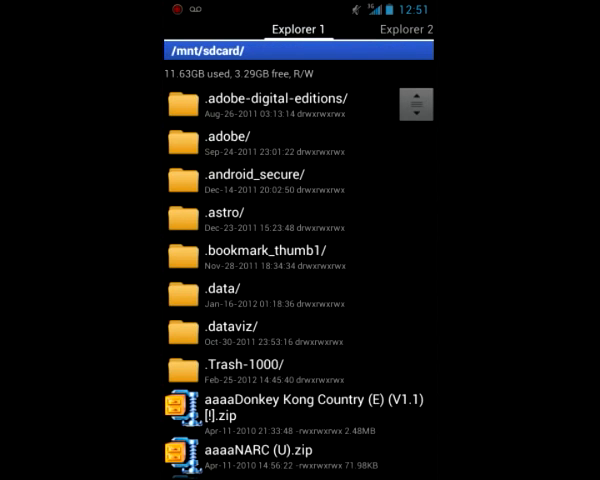
# - Scroll /mnt/sdcard/ and long-press a folder to show its Folder Options
pyautogui.scroll(-3)
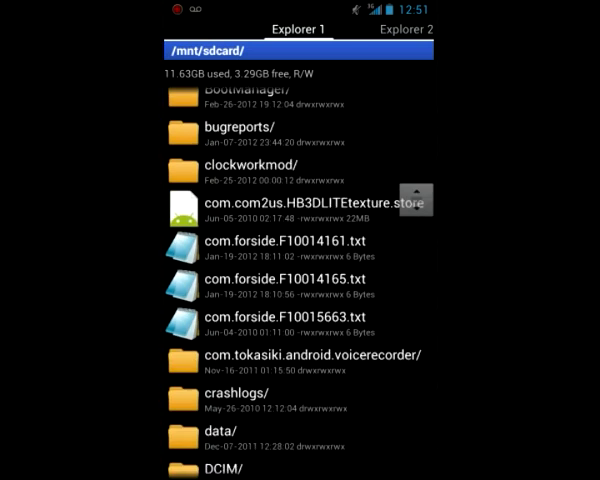
pyautogui.scroll(-3)
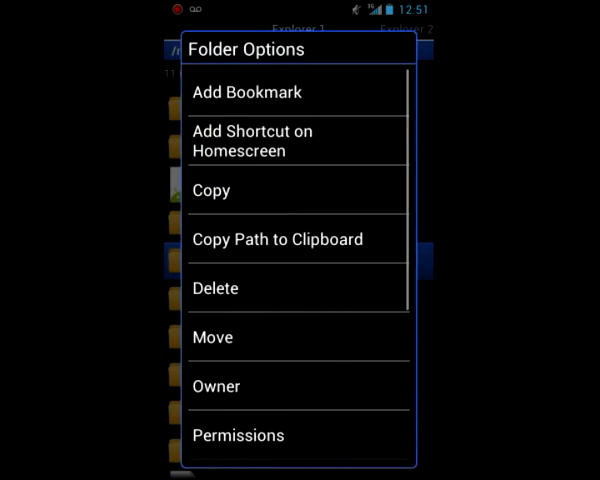
pyautogui.click(296, 140)
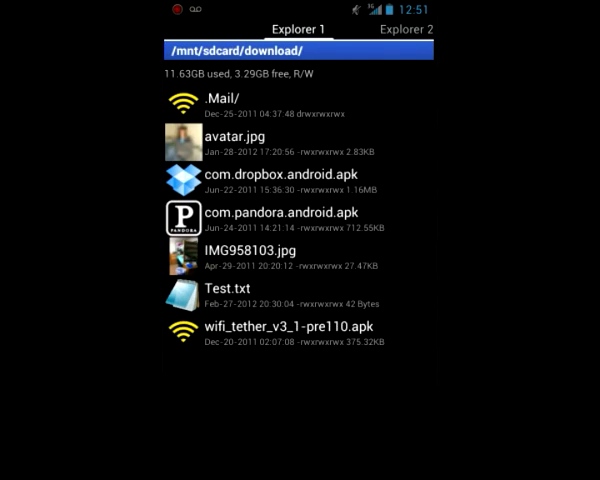
# - In Explorer 2, scroll /data/data/ to com.noshufou.android.su and enter its databases folder holding su.db
pyautogui.click(402, 28)
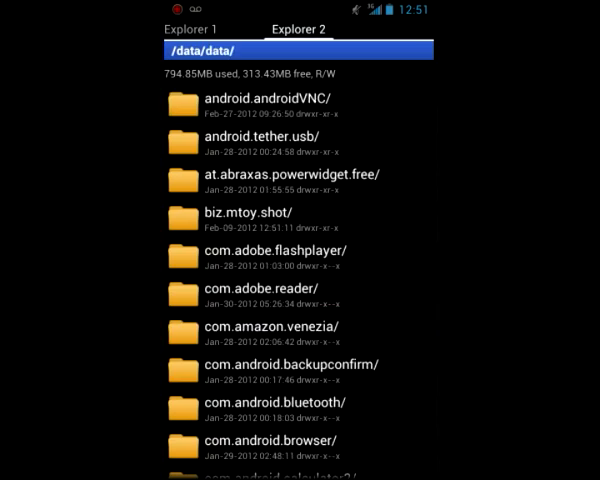
pyautogui.scroll(-3)
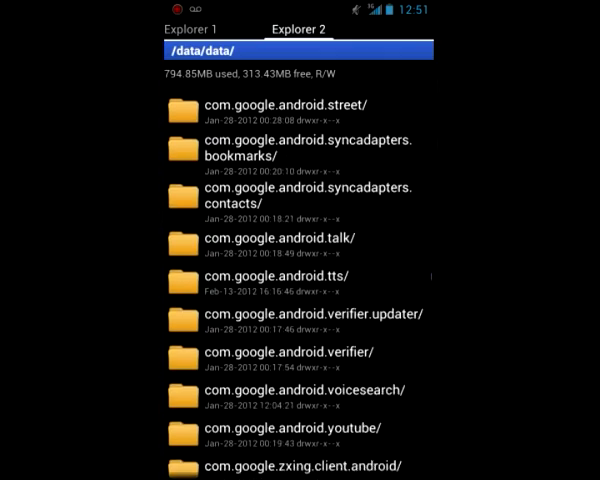
pyautogui.scroll(-3)
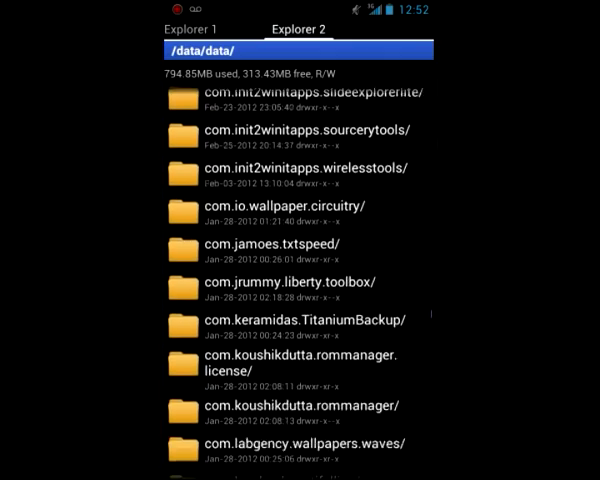
pyautogui.scroll(-3)
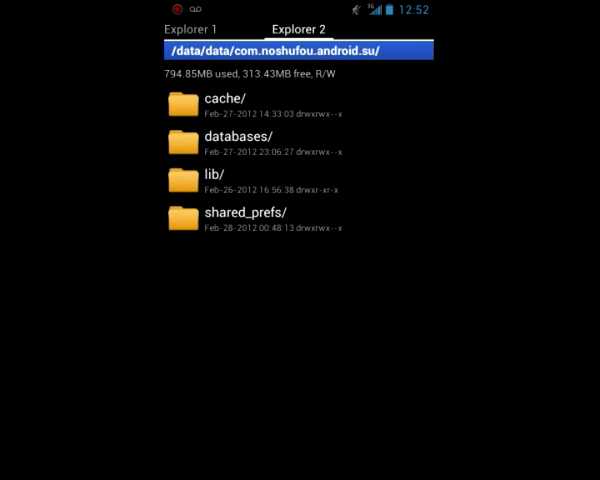
pyautogui.click(240, 136)
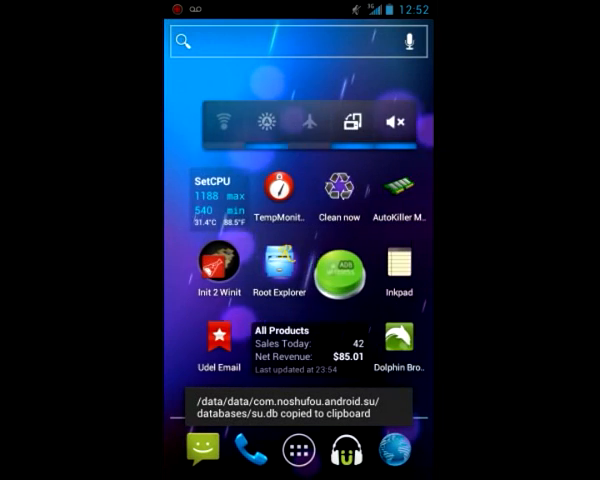
# - Launch Inkpad from the home screen and tap into its note list
pyautogui.click(398, 276)
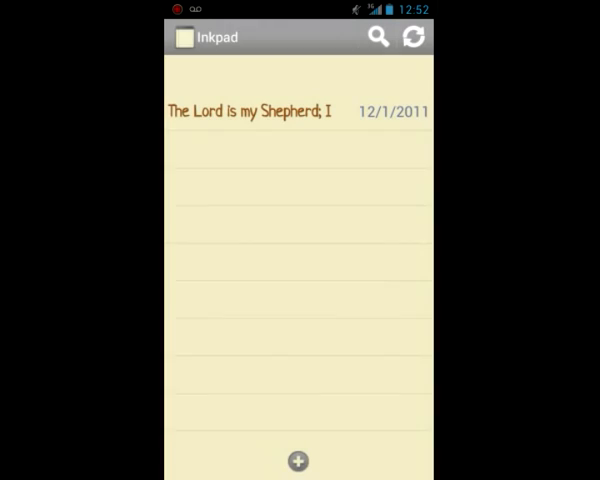
pyautogui.click(296, 460)
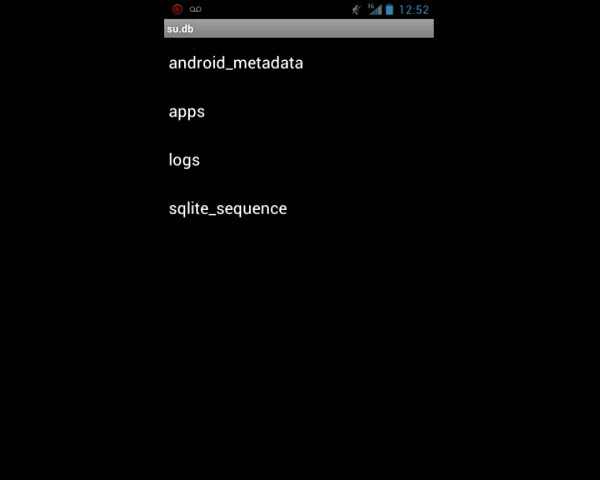
pyautogui.click(186, 112)
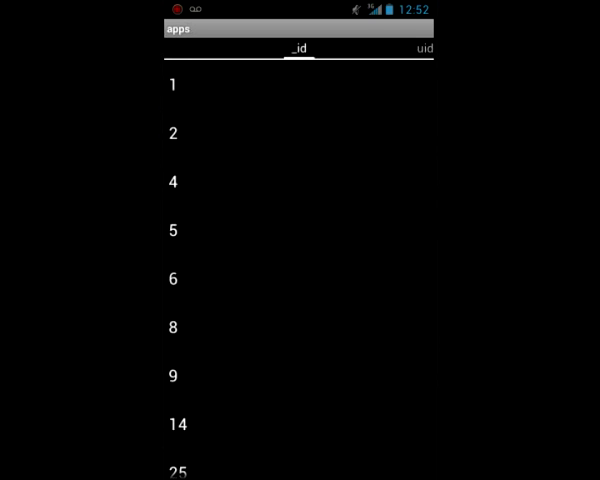
pyautogui.scroll(-3)
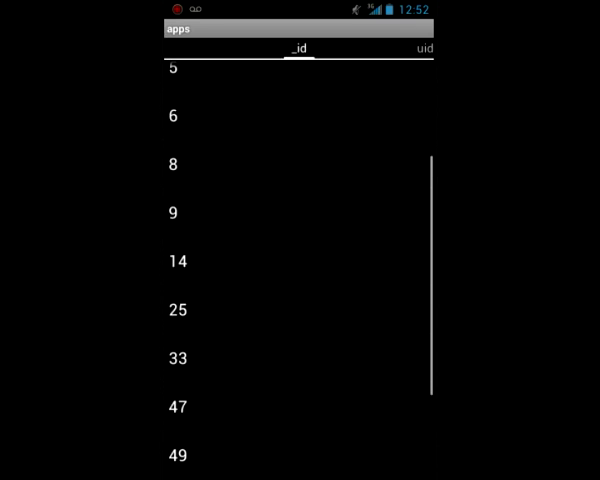
pyautogui.scroll(-3)
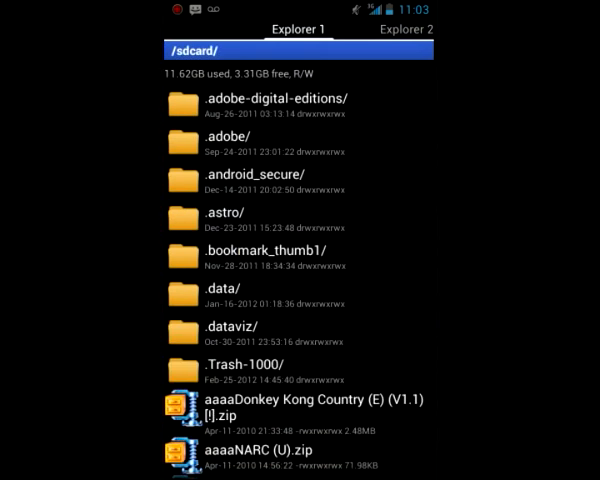
# - Reach the SlideExplorer app folder with compress, extracted, files and log.txt, viewing Settings on the way
pyautogui.scroll(-3)
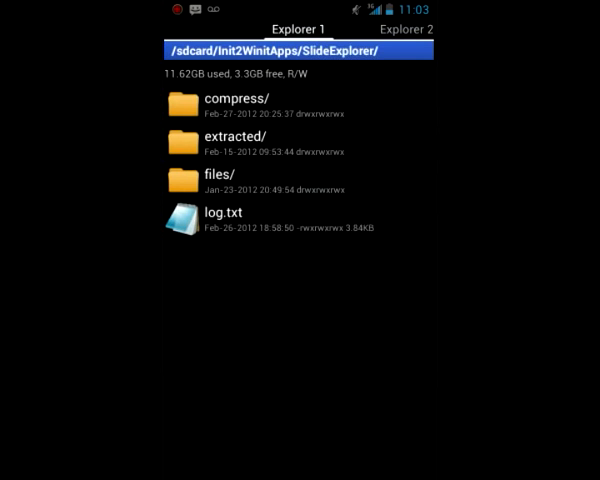
pyautogui.press('menu')
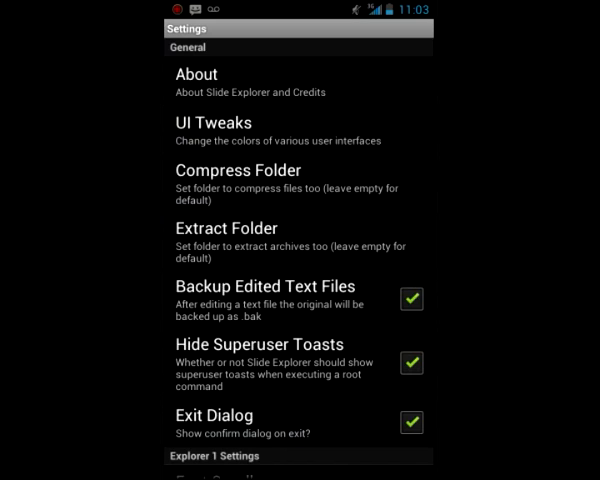
pyautogui.click(238, 170)
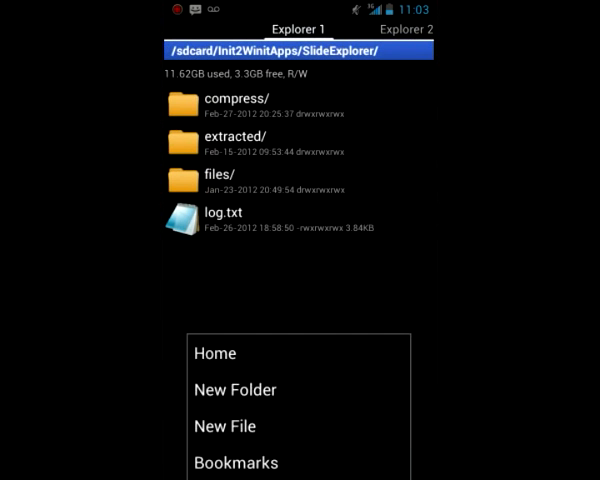
# - Create Test.txt via New File and write a test line in the built-in editor
pyautogui.click(224, 426)
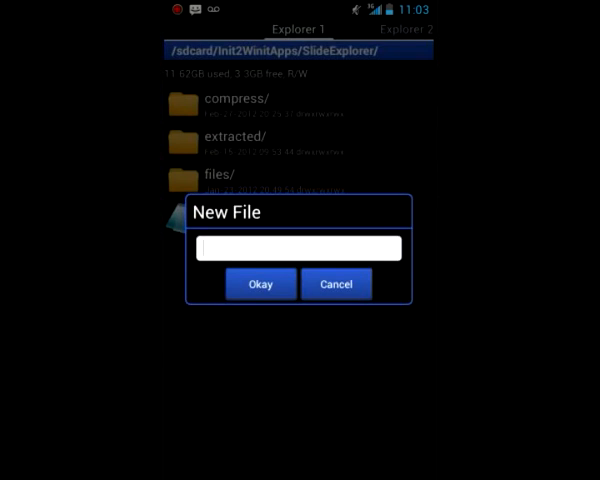
pyautogui.write('Test.txt')
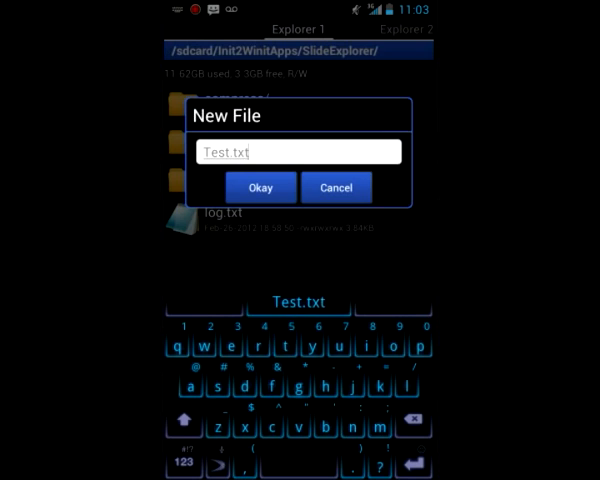
pyautogui.click(260, 188)
pyautogui.write('Testing')
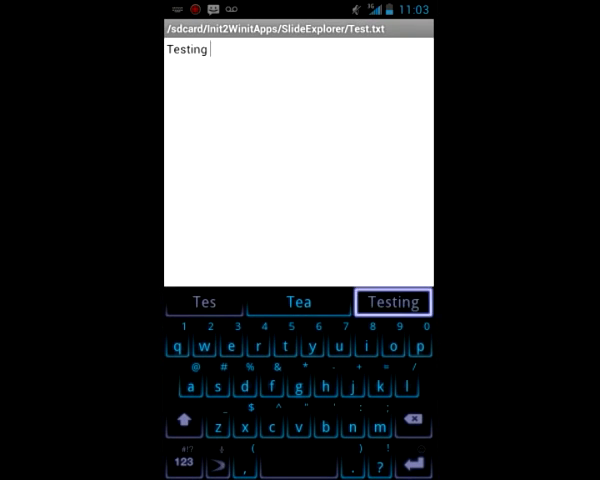
pyautogui.write('bak option')
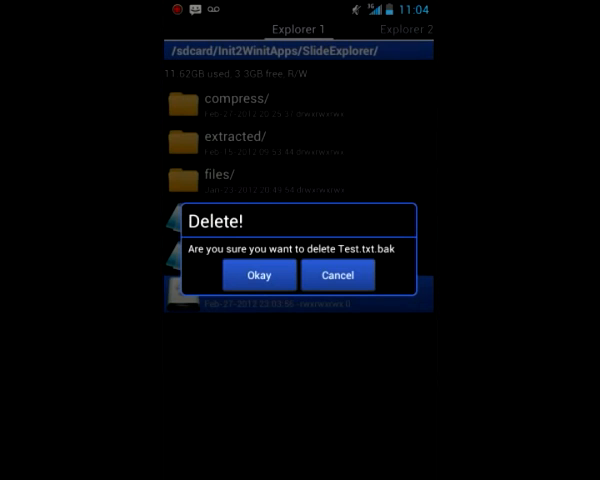
# - Delete the Test.txt.bak backup, then add a "Testing bak option" line to Test.txt and save it
pyautogui.click(258, 276)
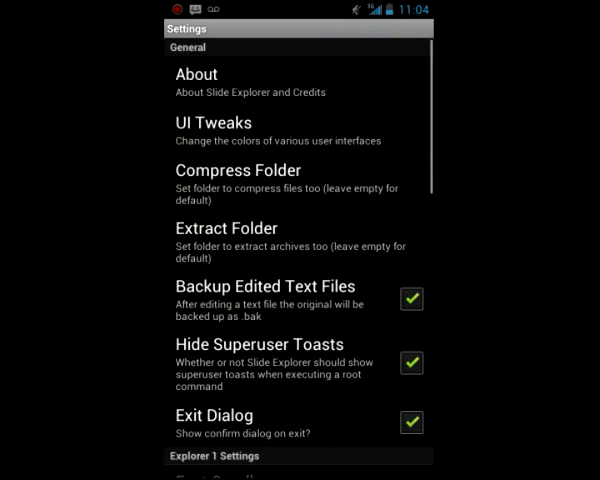
pyautogui.click(410, 300)
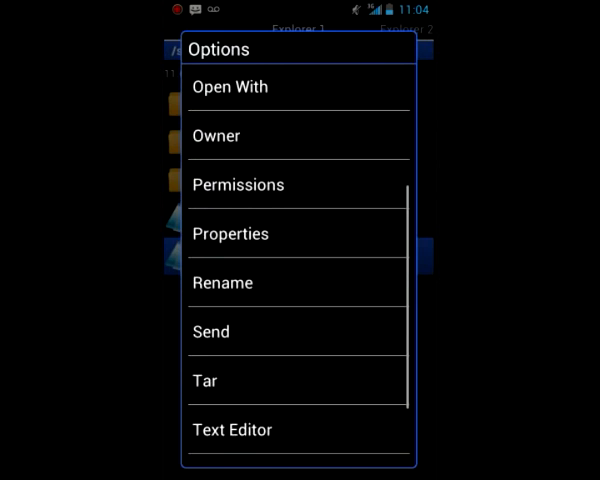
pyautogui.click(232, 430)
pyautogui.write('Testing bak')
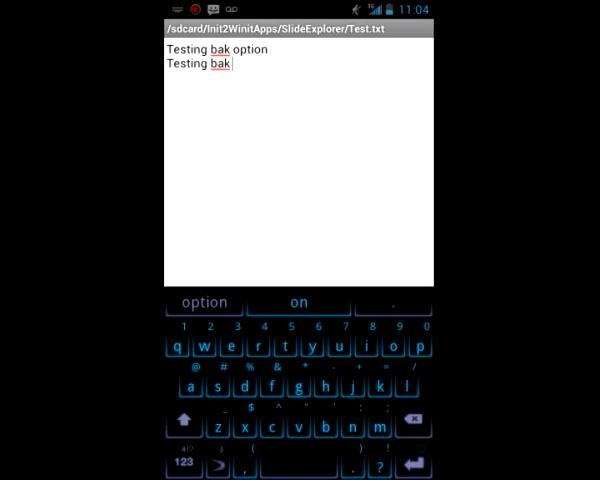
pyautogui.click(296, 302)
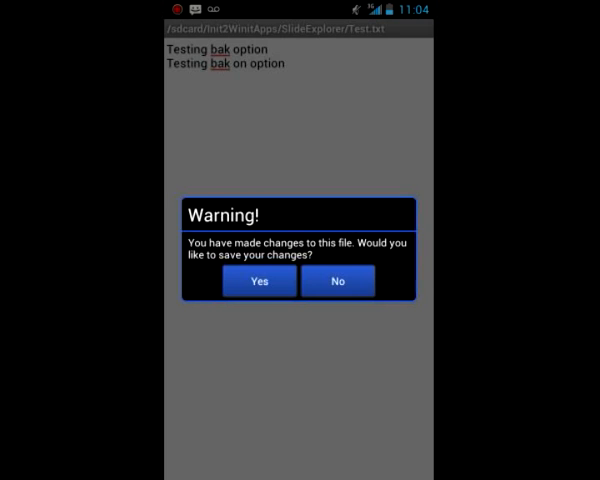
pyautogui.click(260, 280)
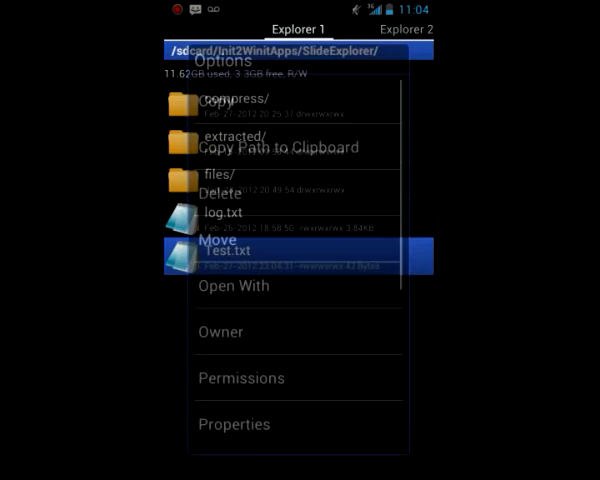
# - Bring up Slide Explorer's settings, scrolling to the Backup Edited Text Files option, and decline quitting
pyautogui.click(230, 184)
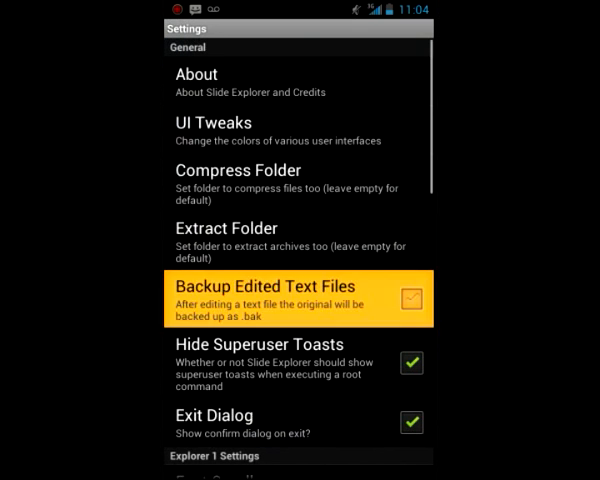
pyautogui.scroll(-3)
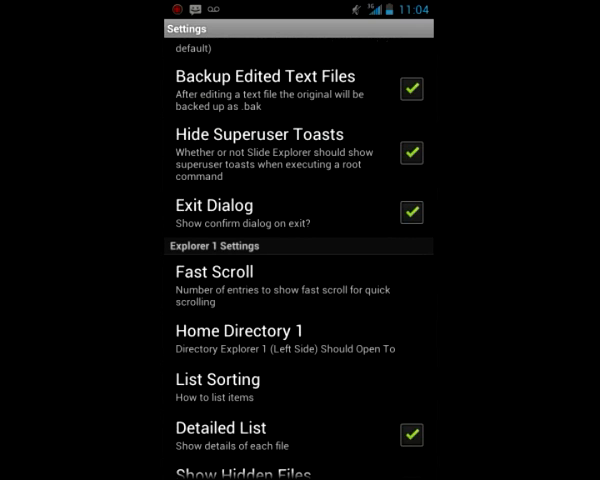
pyautogui.scroll(-3)
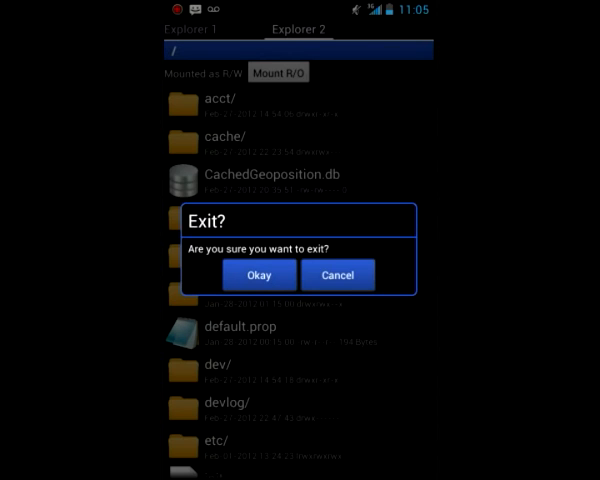
pyautogui.click(338, 274)
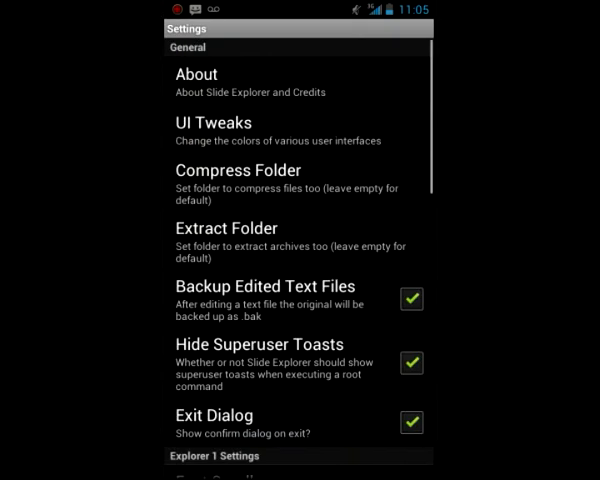
pyautogui.scroll(-3)
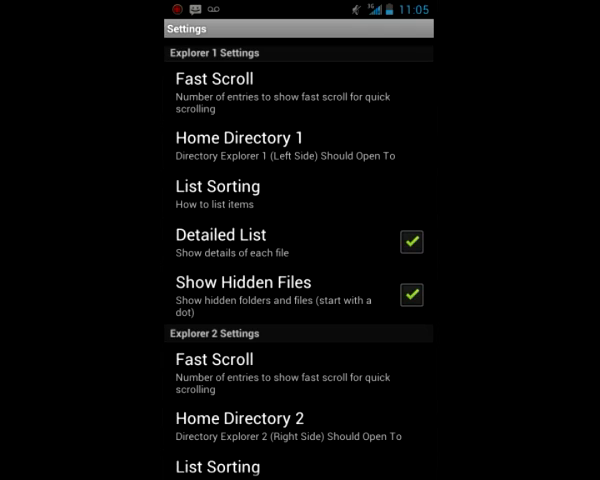
pyautogui.click(214, 78)
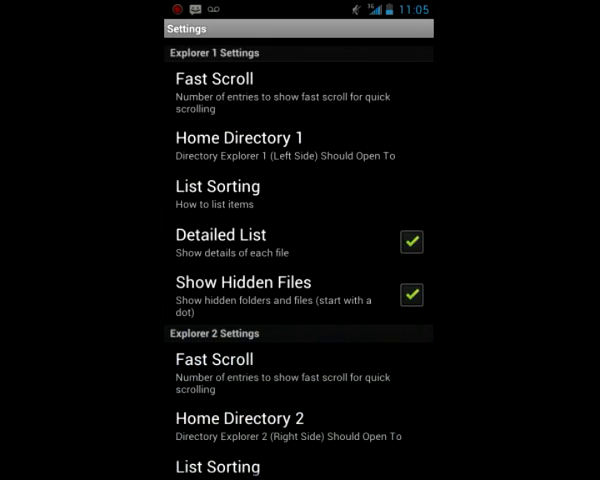
pyautogui.click(214, 78)
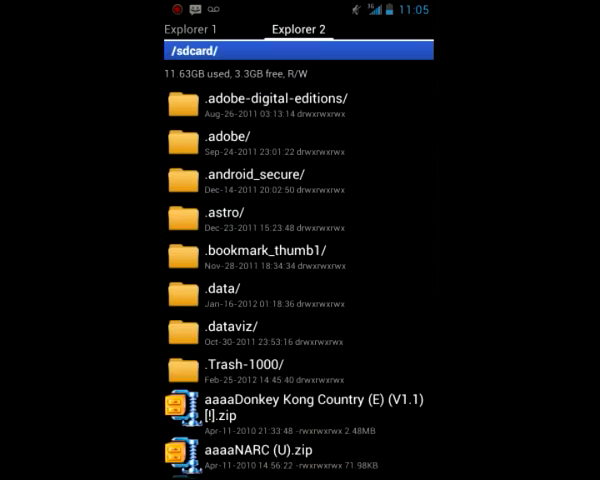
pyautogui.scroll(-3)
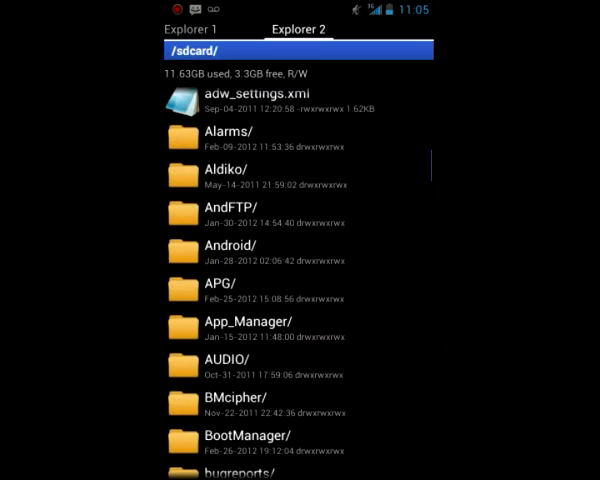
pyautogui.scroll(-3)
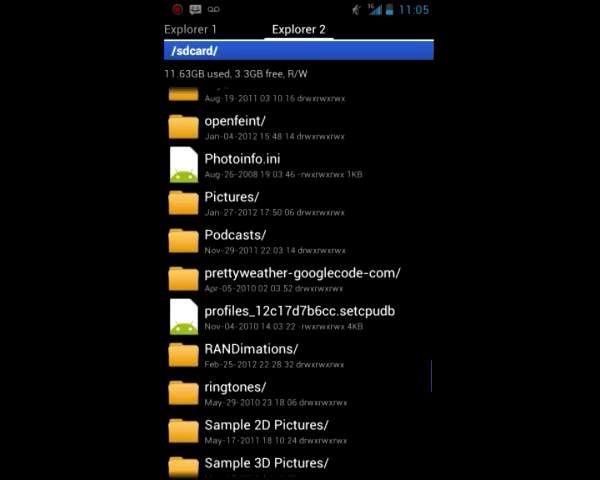
pyautogui.click(178, 30)
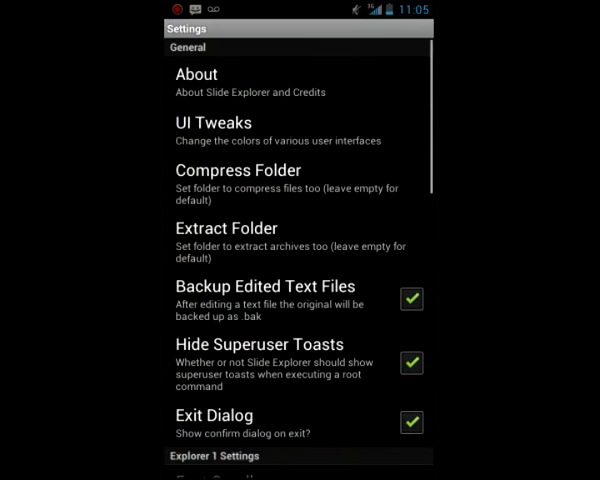
# - Choose a new List Sorting order in the Explorer 1 Settings
pyautogui.scroll(-3)
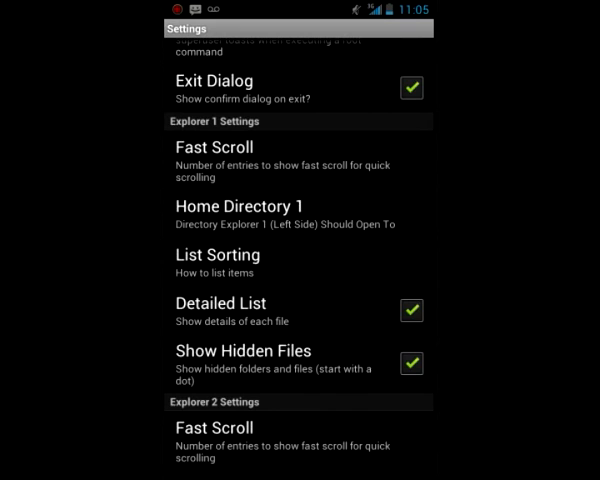
pyautogui.scroll(-3)
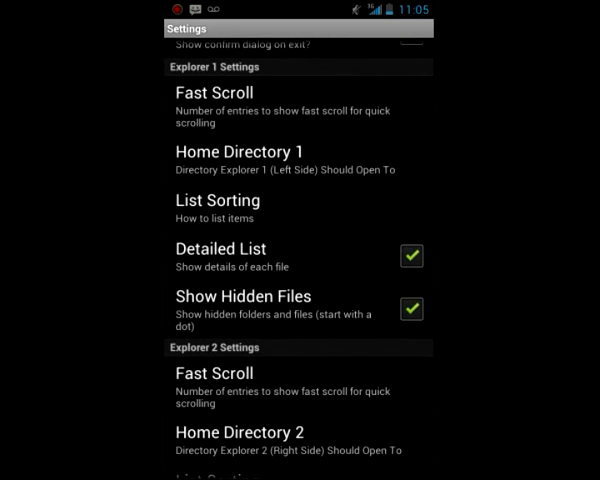
pyautogui.scroll(-3)
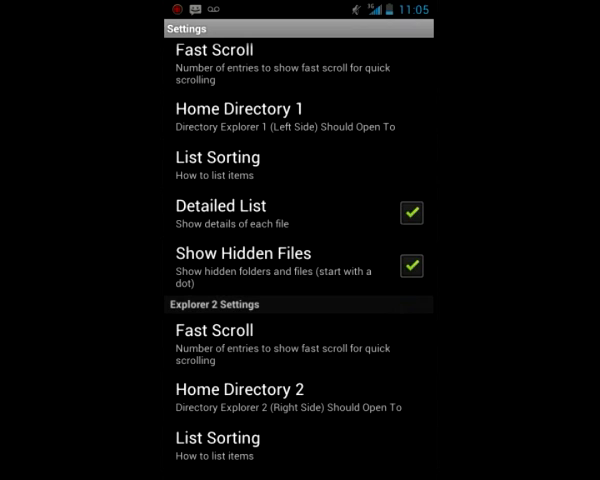
pyautogui.click(216, 156)
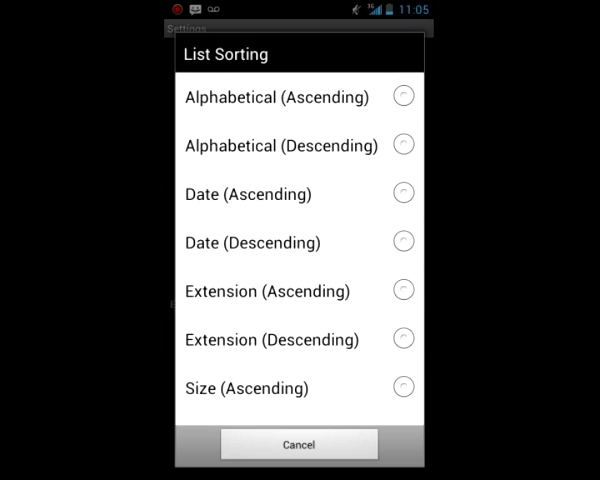
pyautogui.click(298, 444)
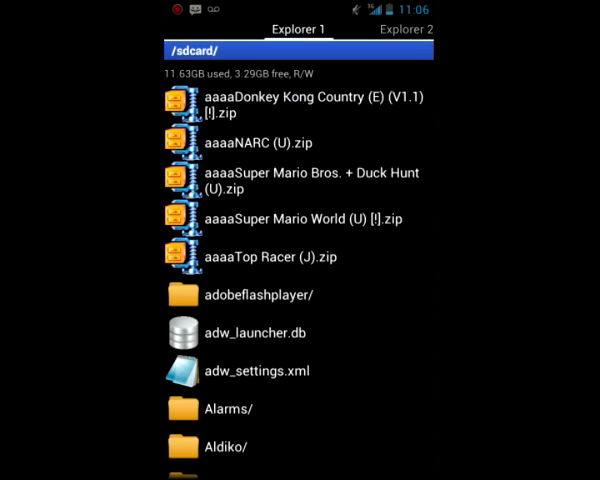
# - Return to the settings and view the re-sorted /sdcard listing in the first explorer
pyautogui.click(390, 28)
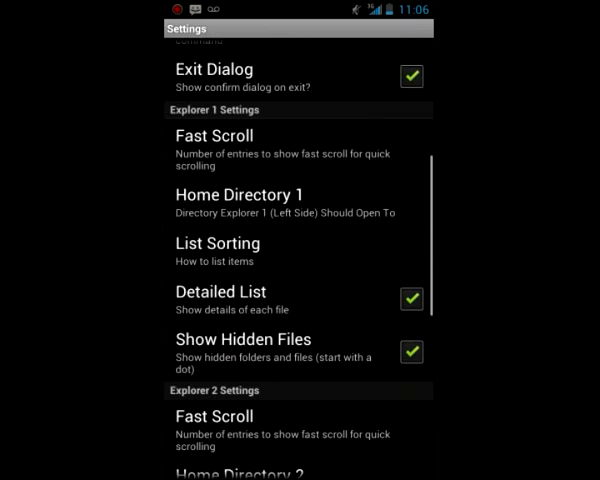
pyautogui.scroll(-3)
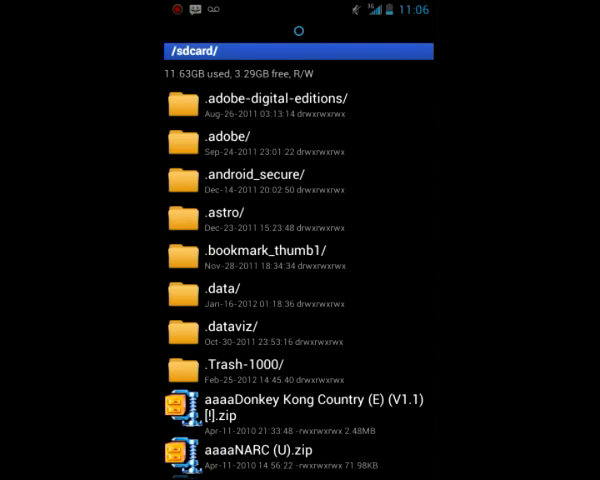
# - Start a search in /sdcard from the menu, cancel it, and bring up the More options list
pyautogui.press('Home')
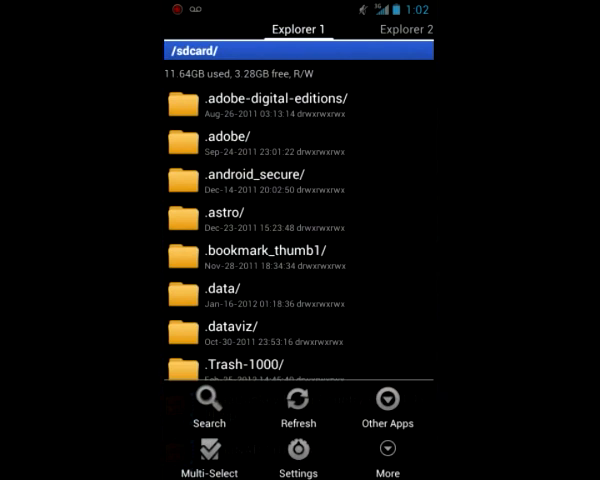
pyautogui.click(208, 408)
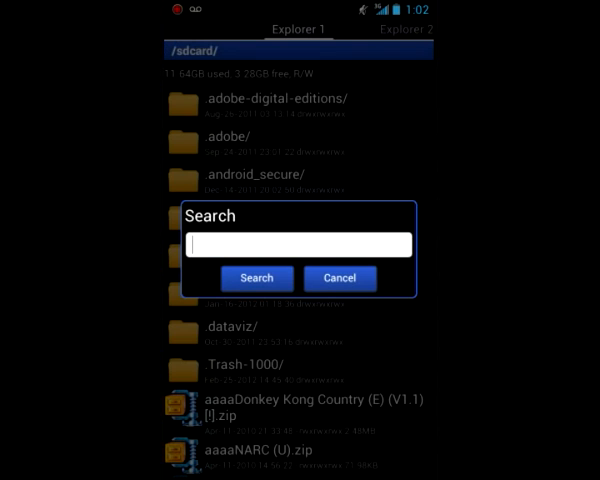
pyautogui.click(338, 278)
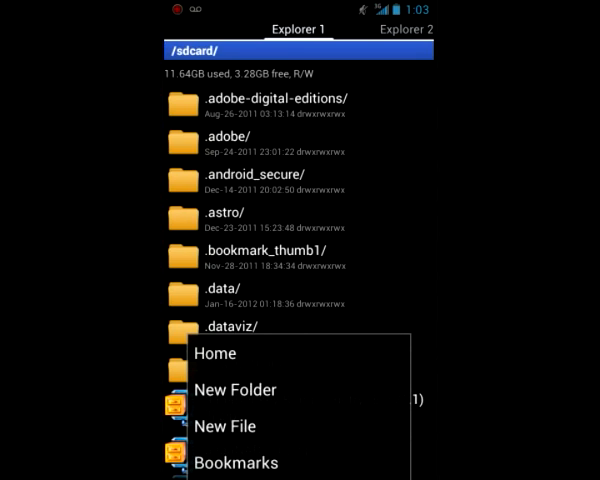
# - Add a /sdcard/.bookmark_thumb1/ bookmark beside Root and Sdcard, then go to the Sdcard bookmark's folder
pyautogui.click(236, 462)
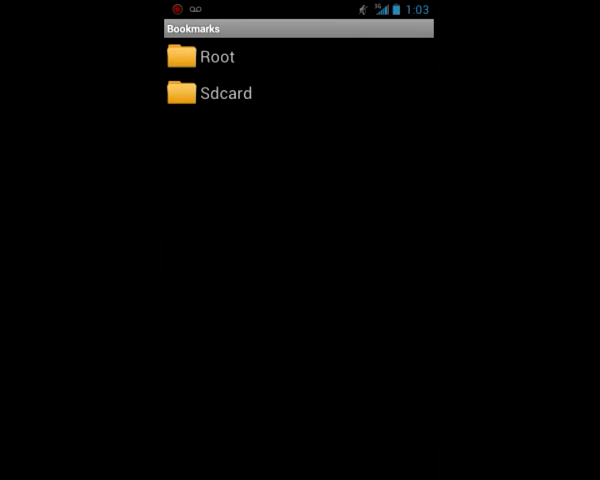
pyautogui.press('Menu')
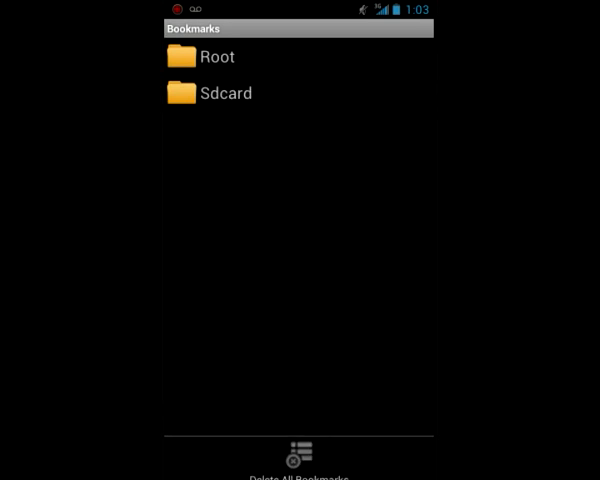
pyautogui.click(224, 92)
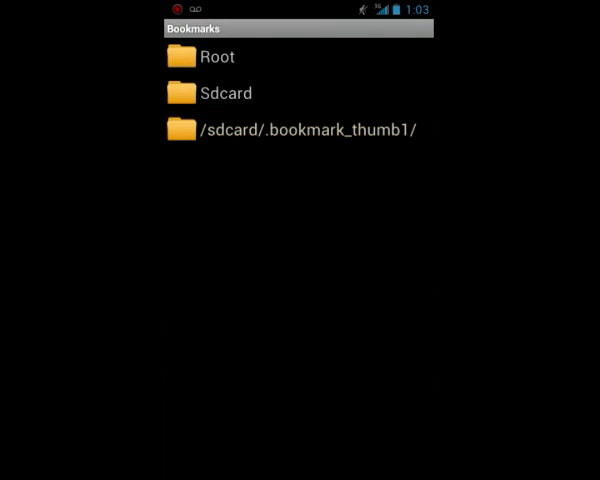
pyautogui.click(216, 56)
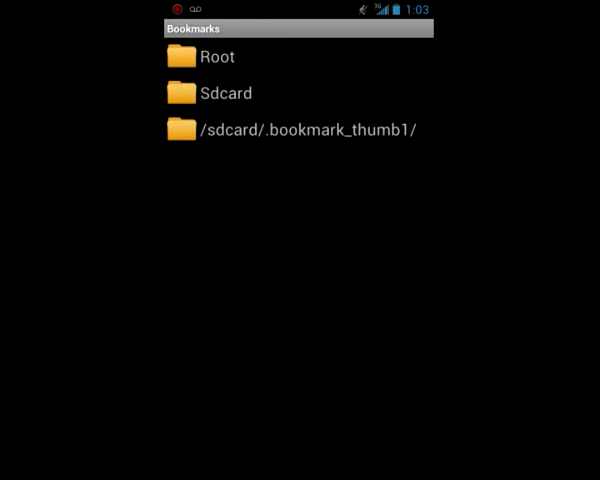
pyautogui.click(290, 128)
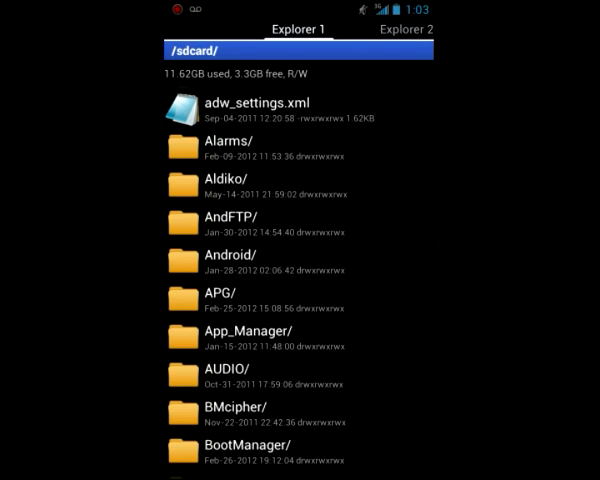
# - Delete the .bookmark_thumb1 bookmark from the bookmarks list, then bring up a folder's options
pyautogui.moveTo(300, 4); pyautogui.dragTo(300, 200)
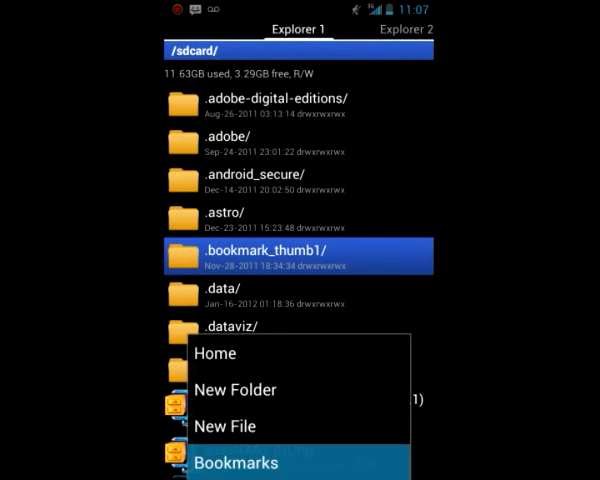
pyautogui.click(236, 464)
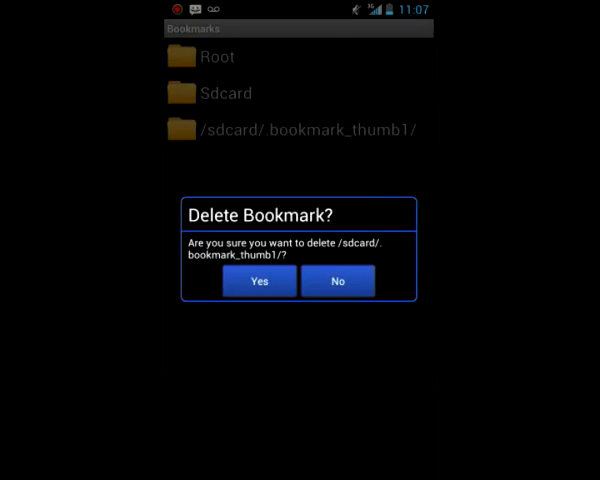
pyautogui.click(260, 280)
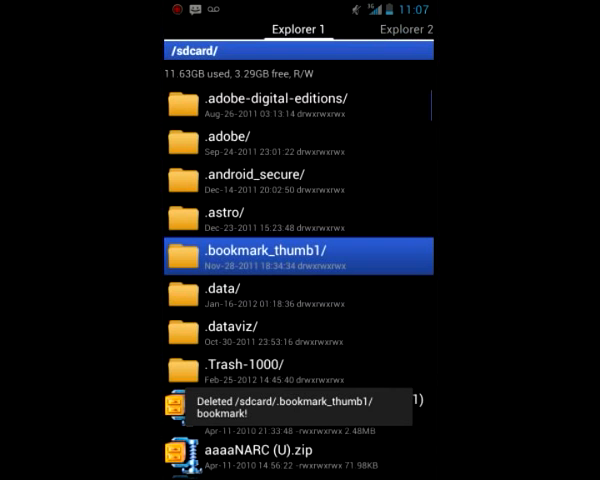
pyautogui.click(296, 252)
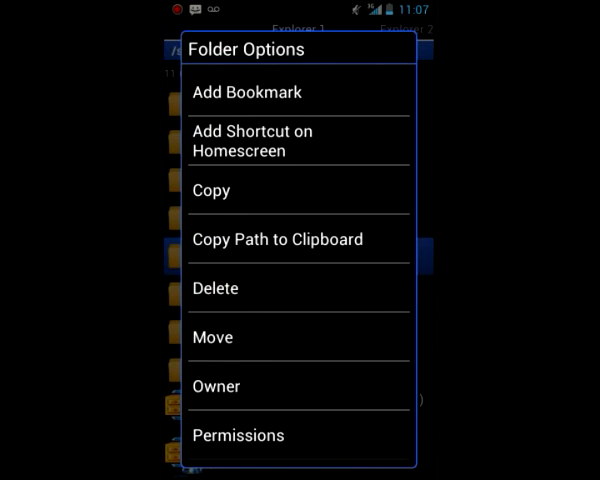
pyautogui.scroll(-3)
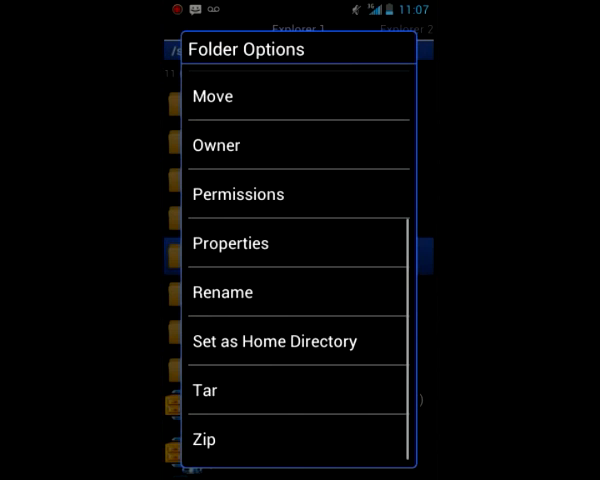
pyautogui.click(298, 194)
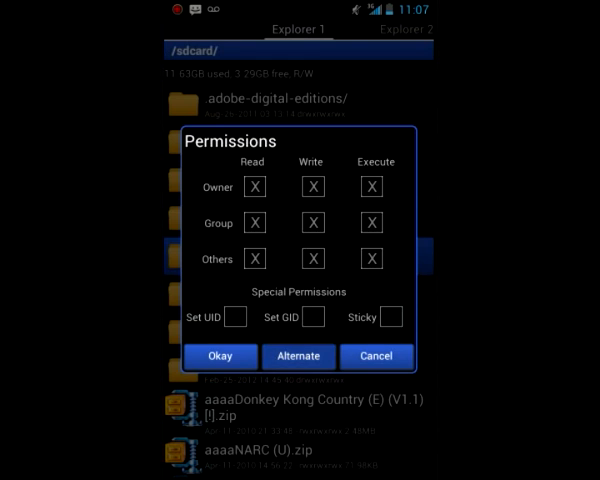
pyautogui.click(298, 356)
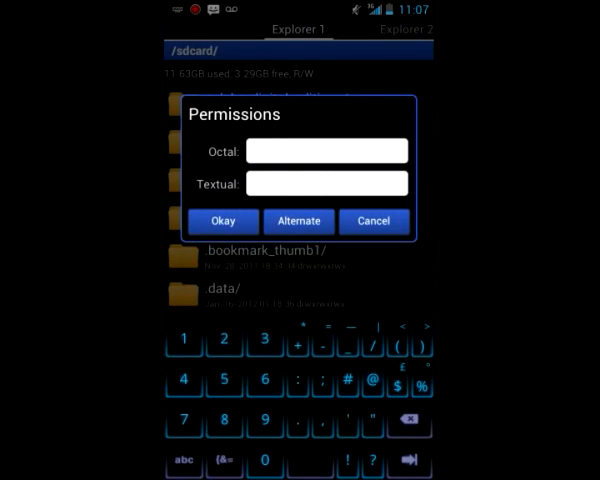
pyautogui.write('7')
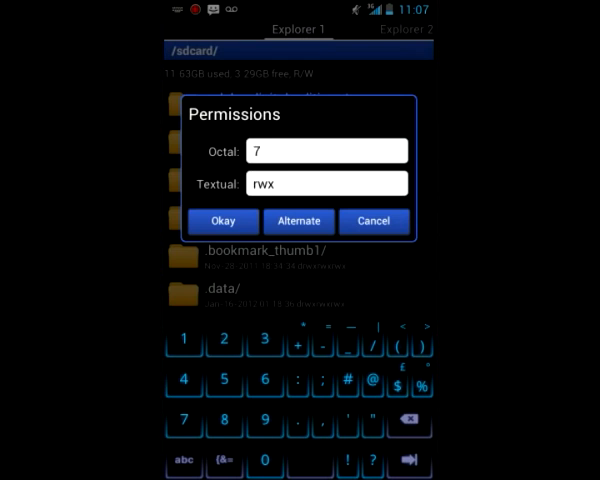
pyautogui.write('r')
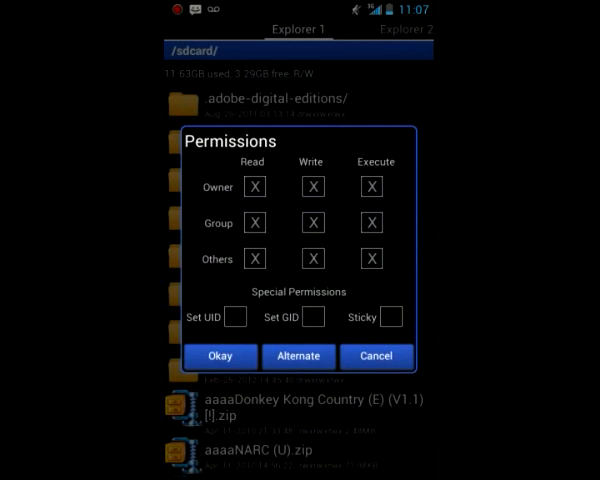
pyautogui.click(376, 356)
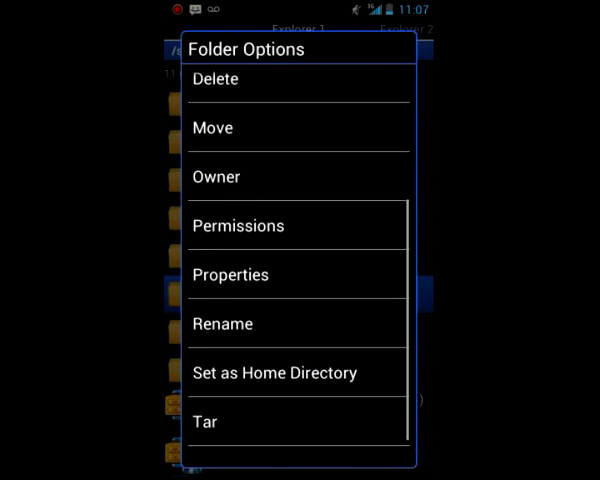
# - View the aaaaDonkey Kong Country zip's properties (size, root owner, checksum) and return to its options list
pyautogui.scroll(3)
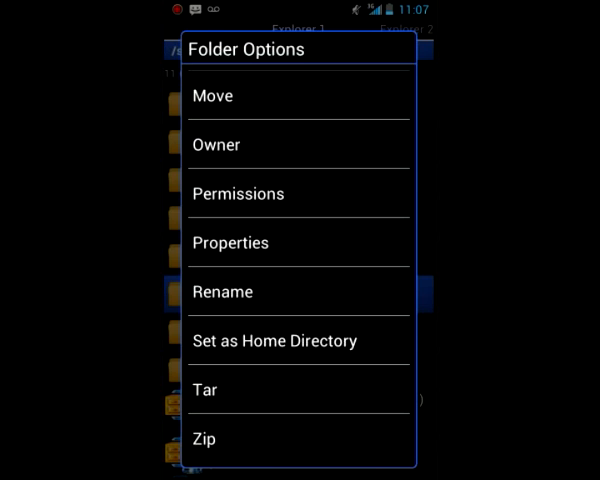
pyautogui.click(206, 390)
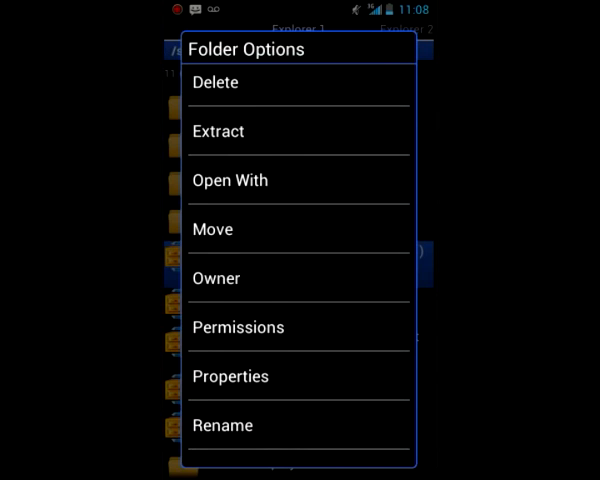
pyautogui.scroll(-3)
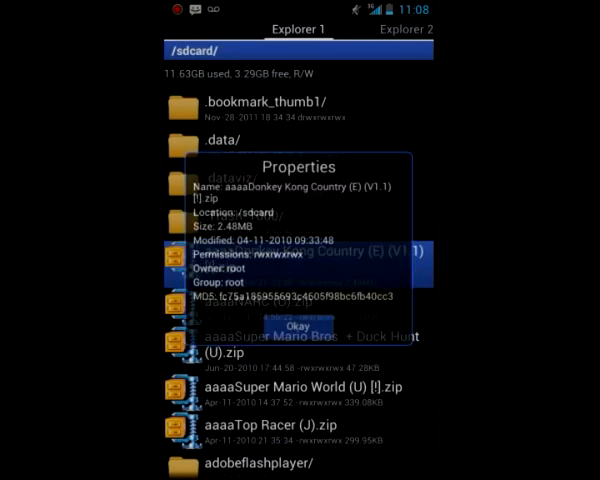
pyautogui.click(296, 328)
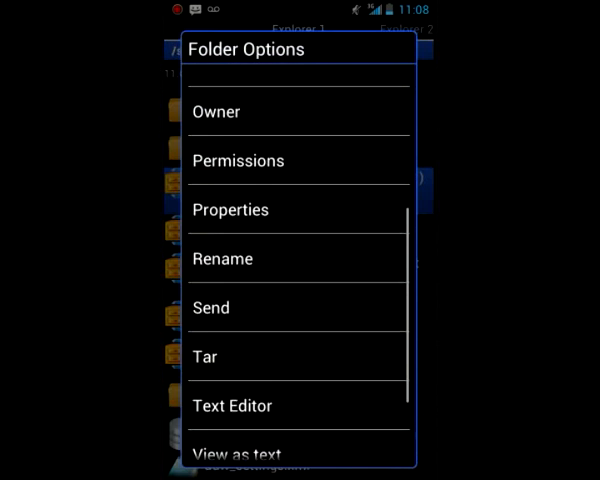
pyautogui.scroll(-3)
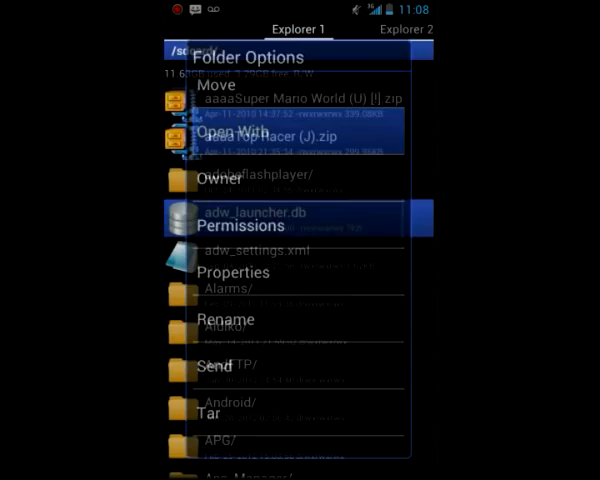
# - Bring up Open With for the zip, browsing General and Applications, ending on Internal viewers like Zip Viewer
pyautogui.click(224, 136)
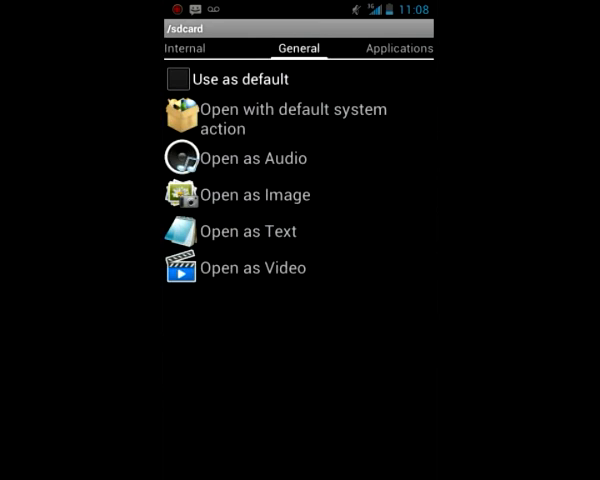
pyautogui.click(400, 48)
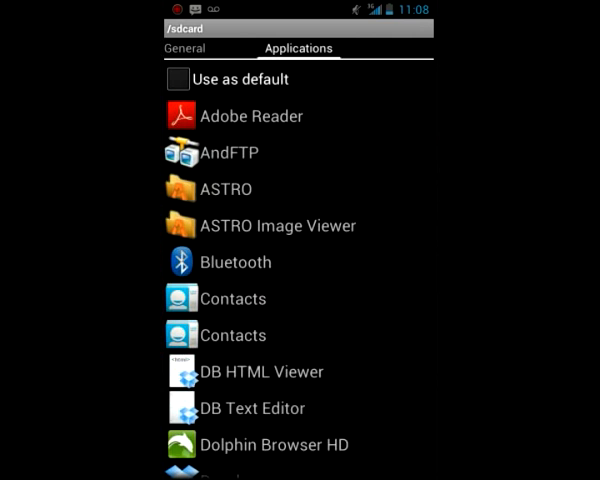
pyautogui.scroll(-3)
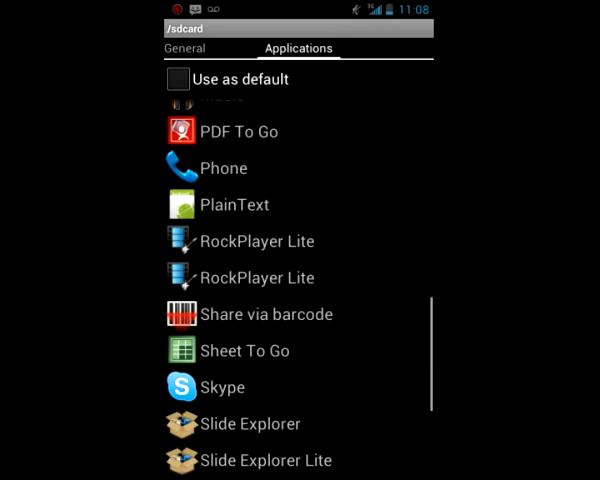
pyautogui.click(184, 48)
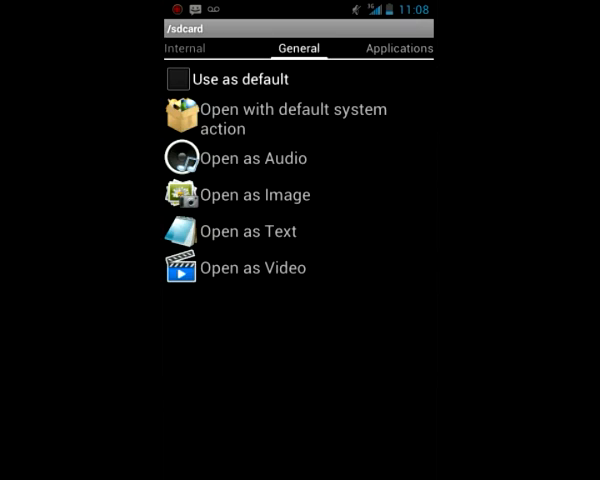
pyautogui.click(184, 48)
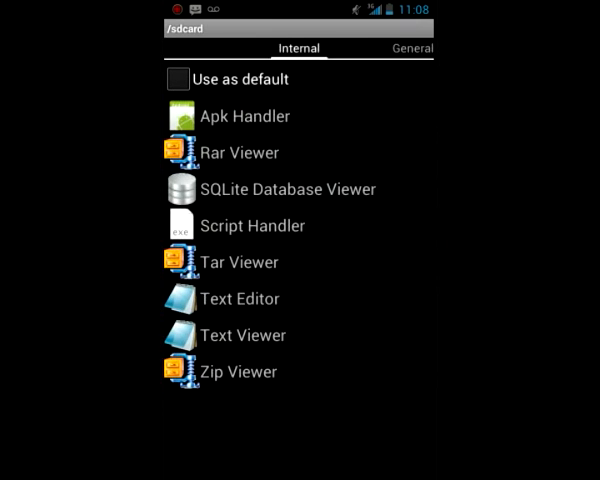
pyautogui.click(180, 80)
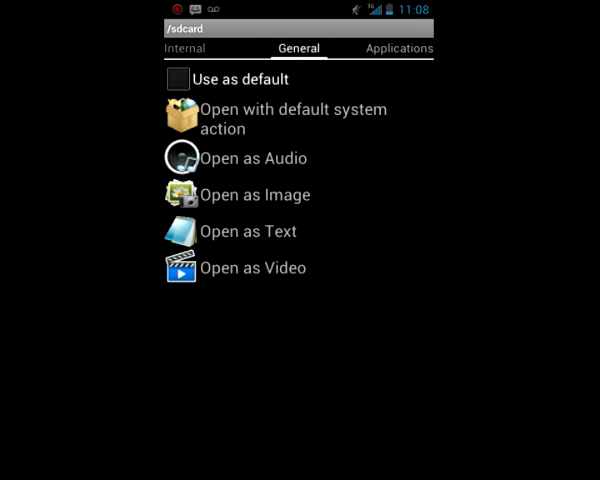
pyautogui.click(184, 48)
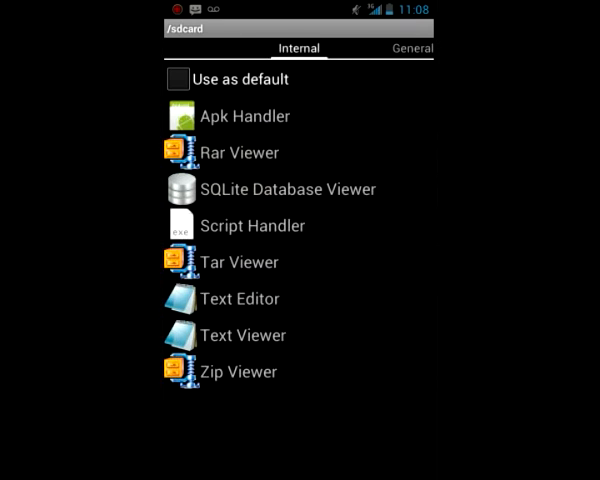